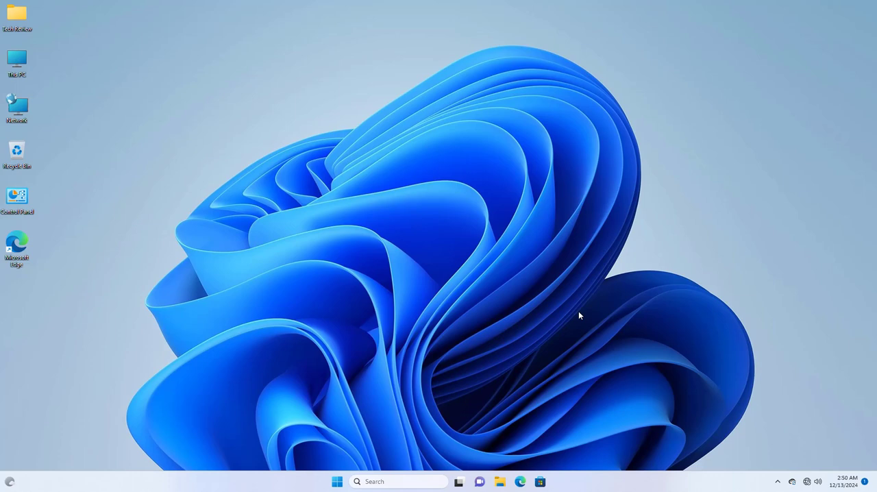
mouse_move(443, 386)
text(c)
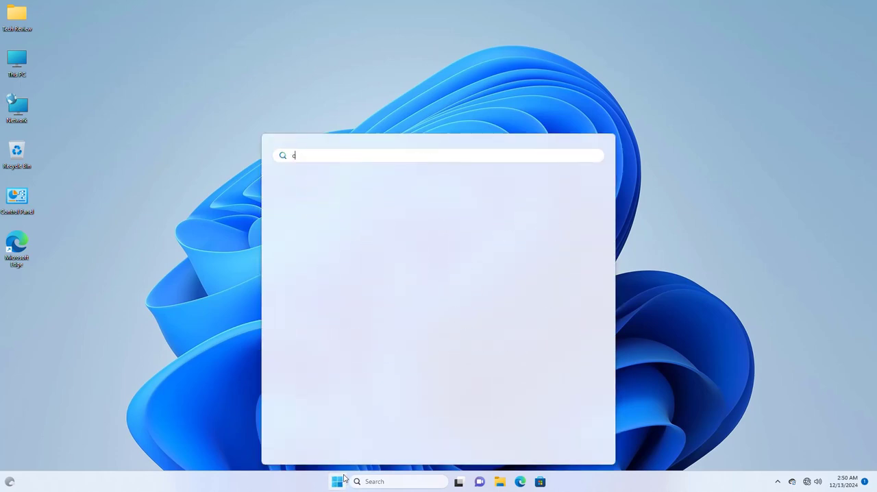
Search for cmd and run Command Prompt as administrator, approving the UAC prompt
text(md)
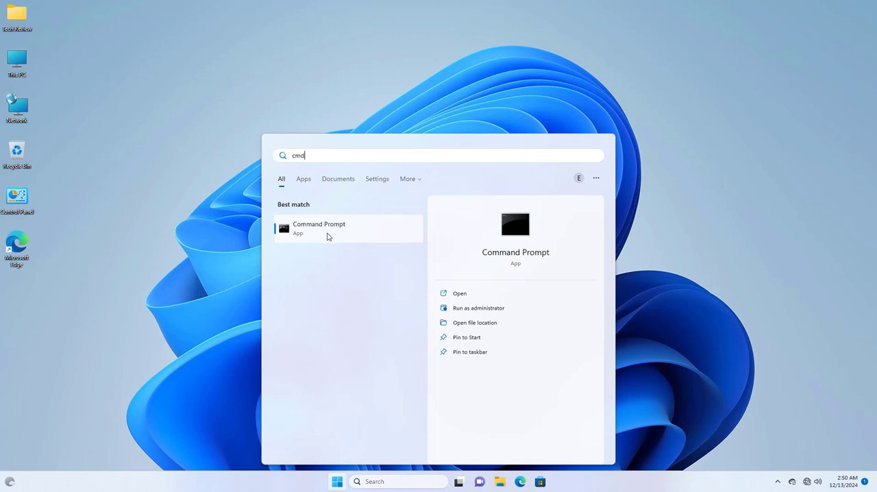
right_click(319, 227)
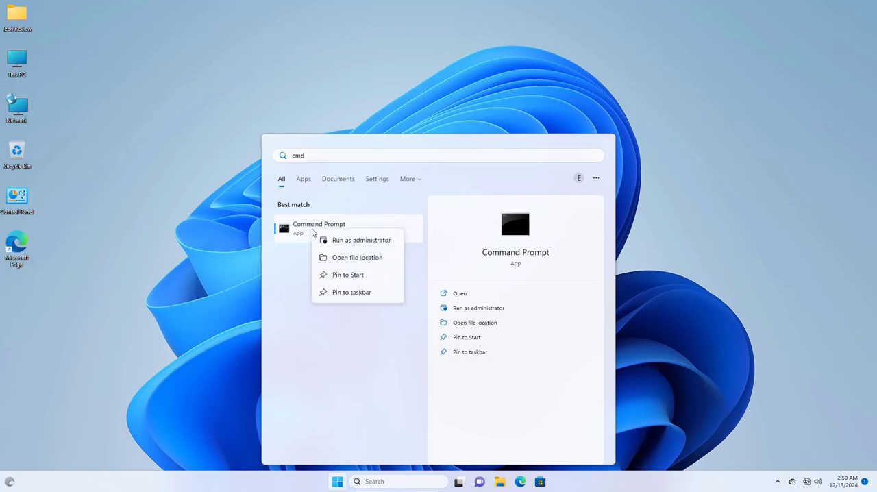
click(353, 250)
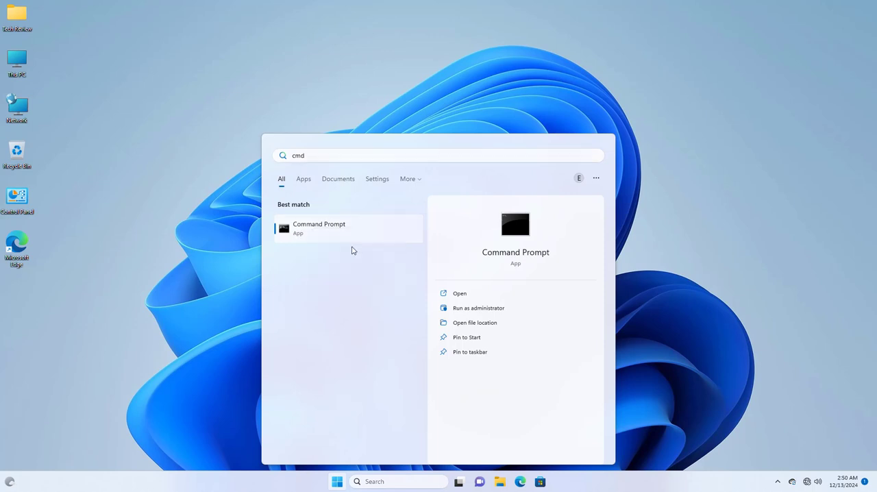
click(478, 308)
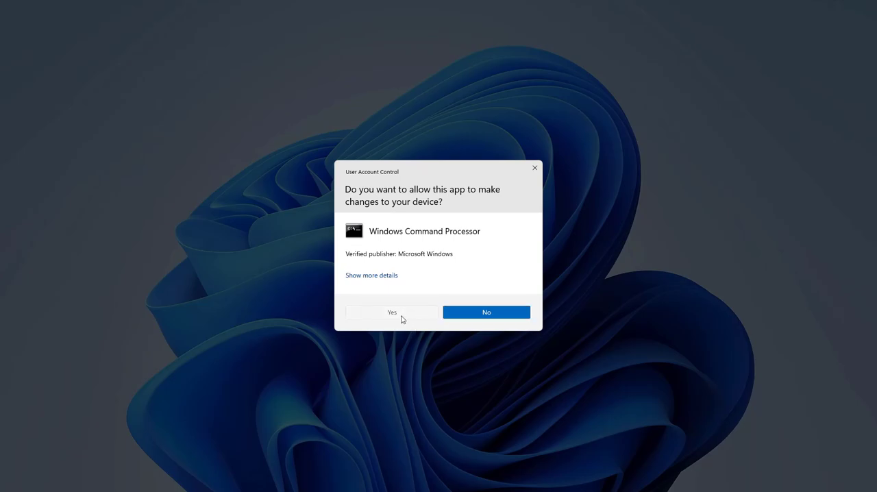
click(391, 312)
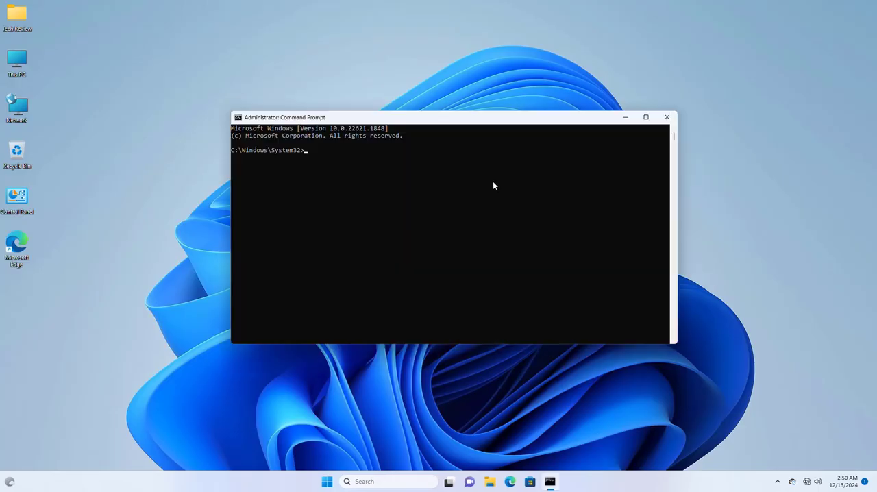
Run sfc /scannow in the administrator Command Prompt
text(sfc /scannow)
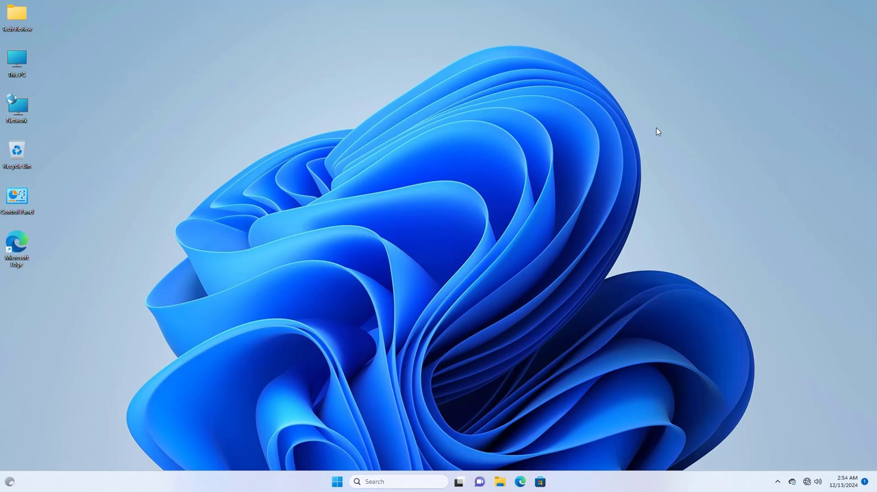
Search Start for cmd and launch a regular Command Prompt window
click(336, 481)
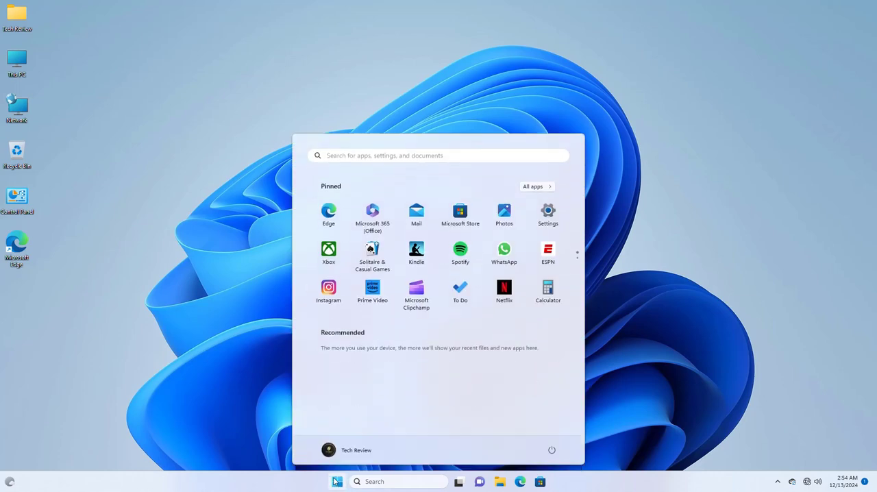
text(cmd)
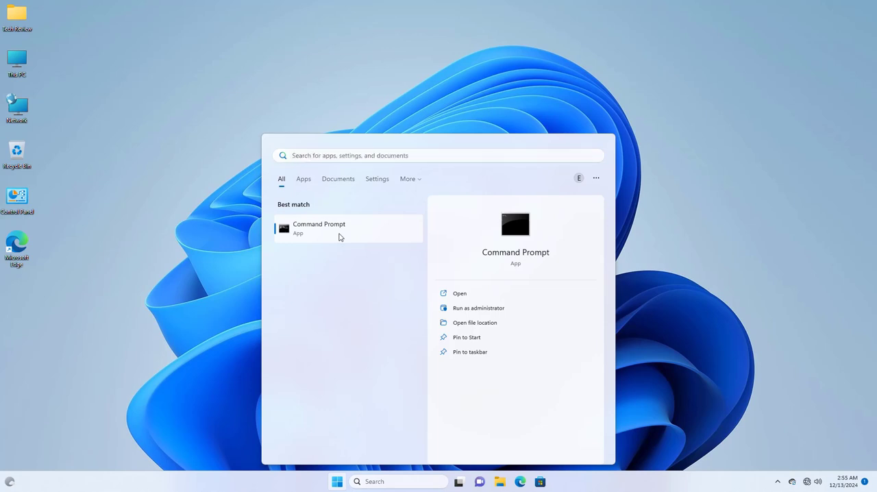
click(318, 228)
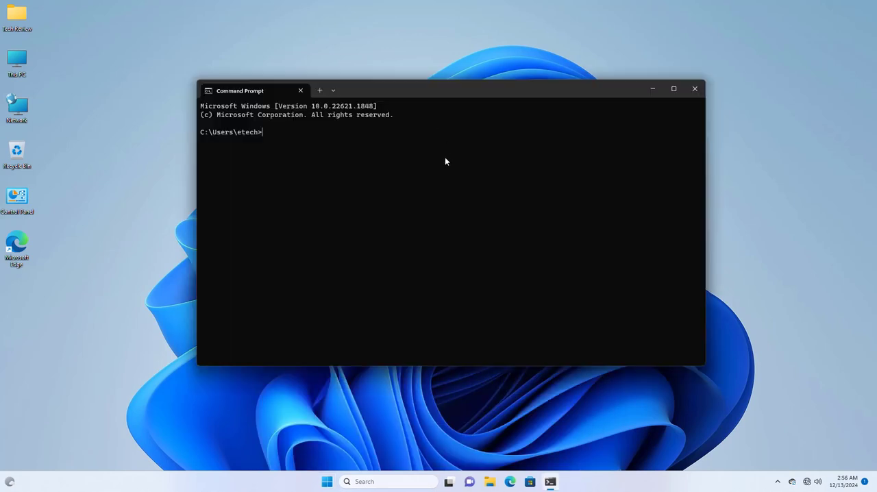
Run regsvr32 /u node.dll, then regsvr32 /i node.dll to re-register it
text(regsvr32 /u node.dll)
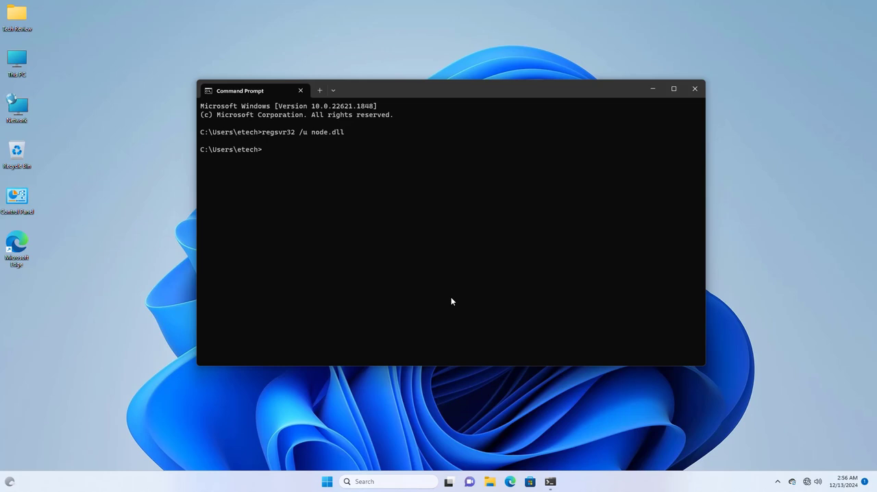
text(regsvr32 /i node.dll)
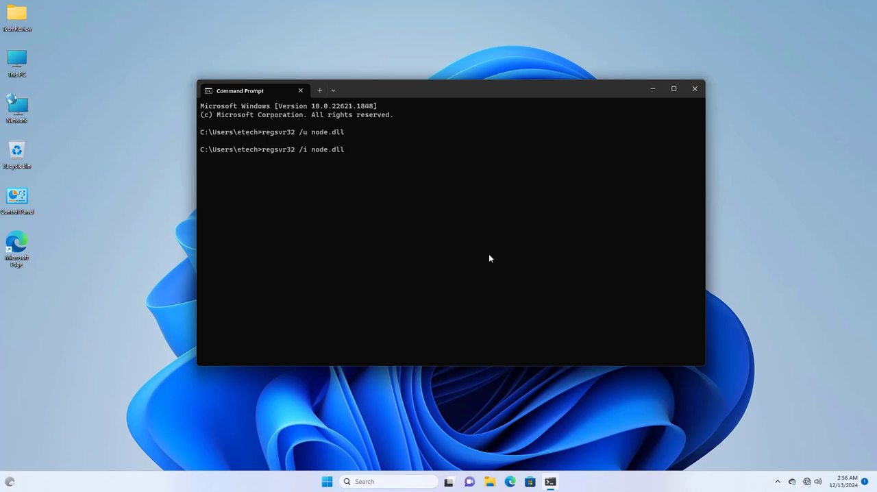
key(enter)
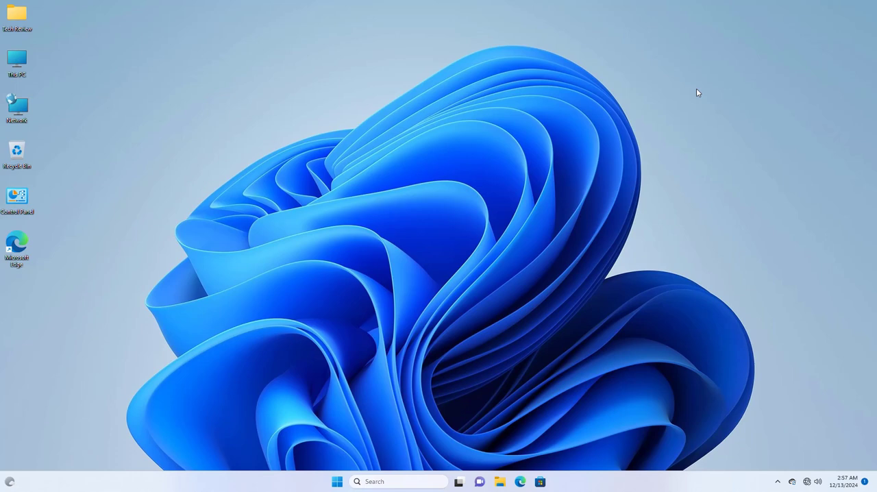
mouse_move(694, 93)
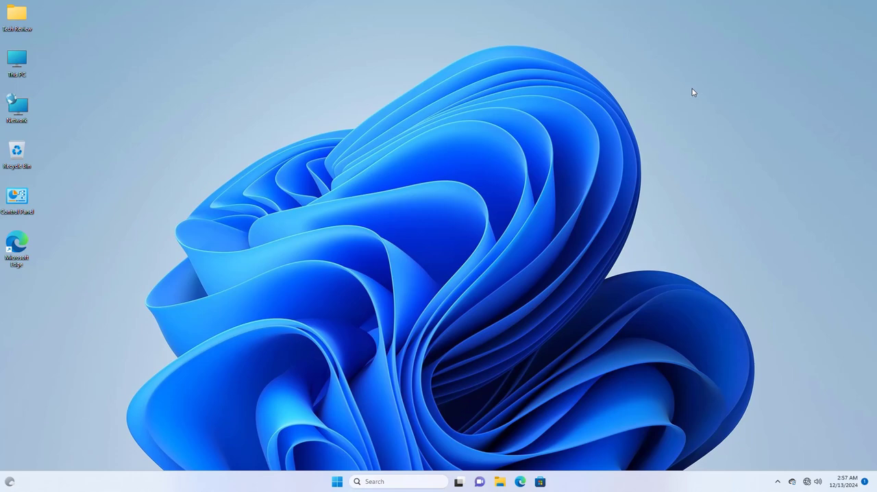
mouse_move(639, 68)
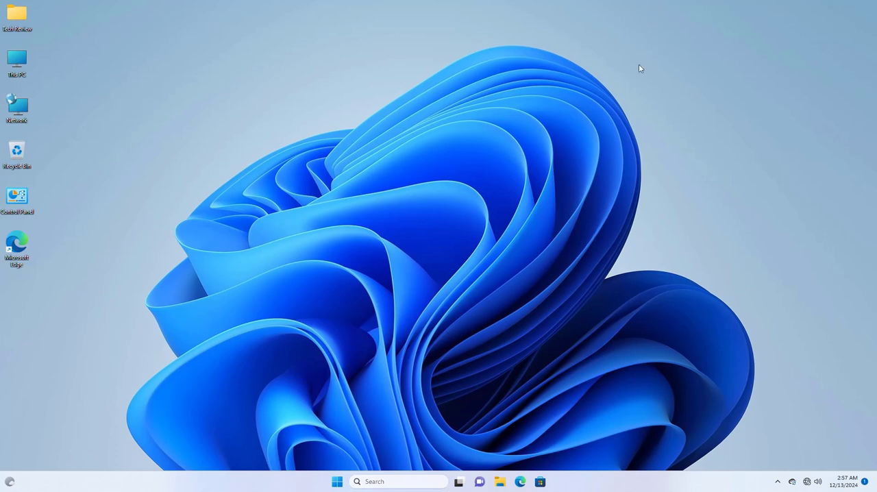